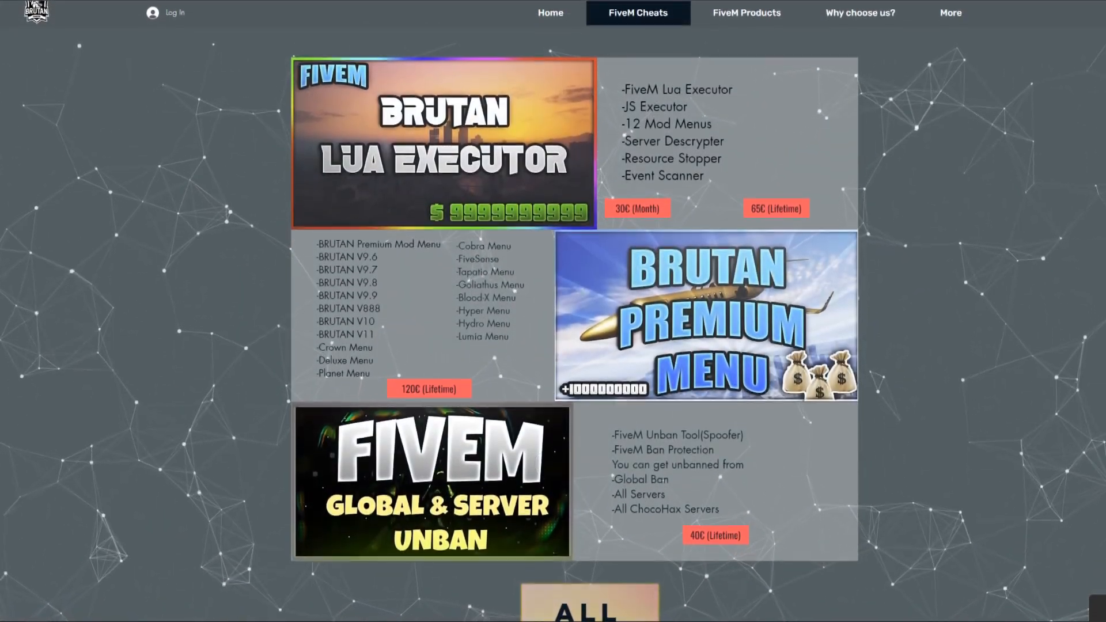
Step: Search the server browser for 'ico', join Iconic Roleplay 18+, accept the restart and read the permanent-ban rejection
scroll(down, 3)
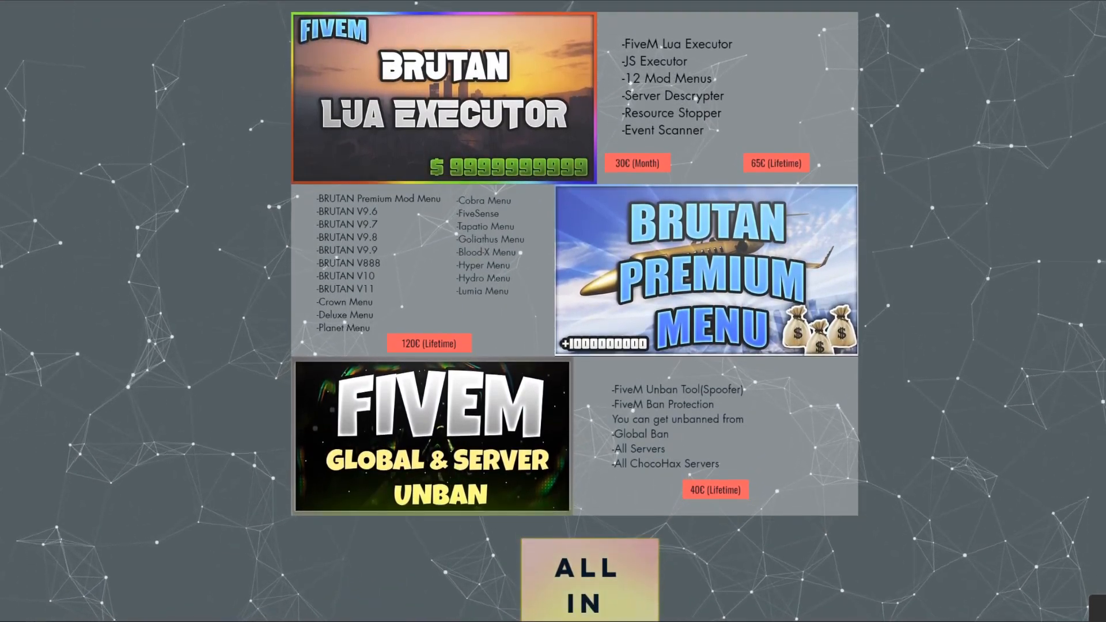
scroll(down, 3)
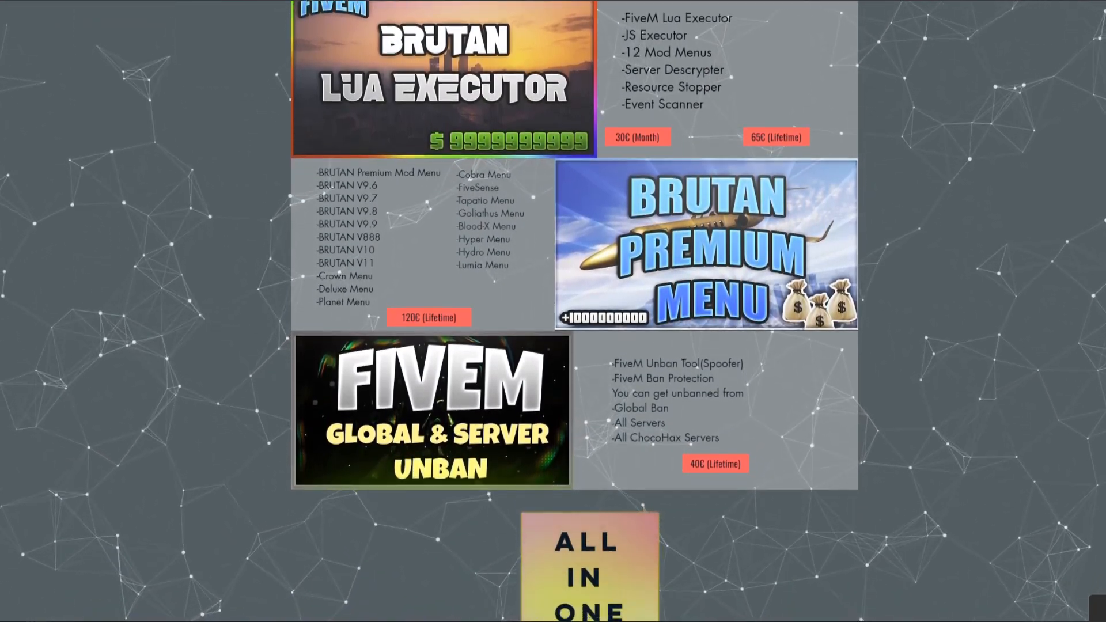
scroll(down, 3)
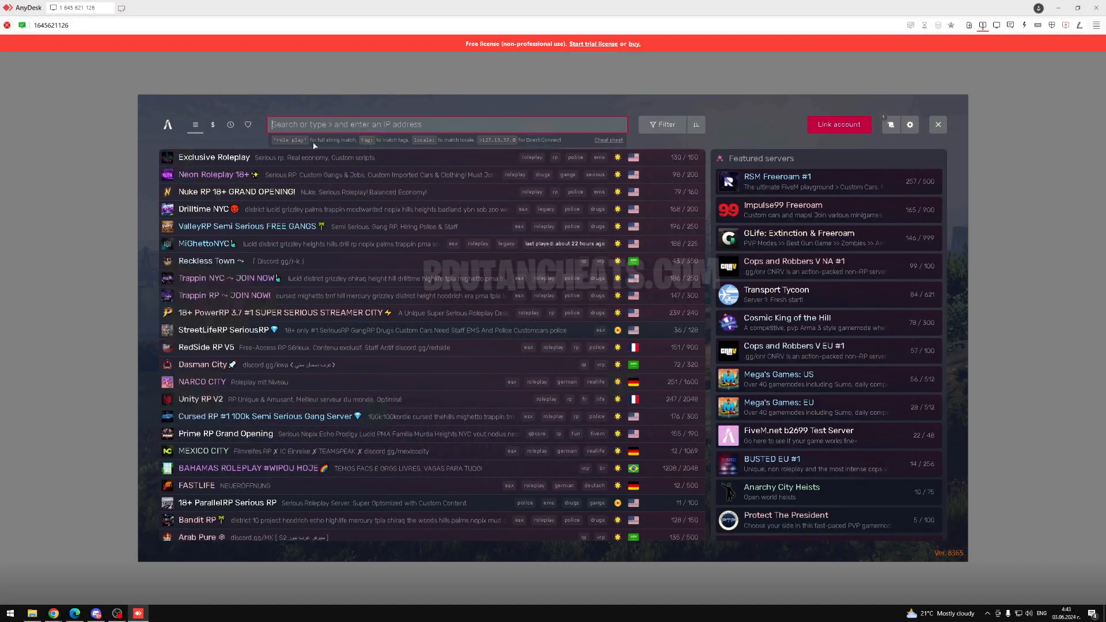
text(ico)
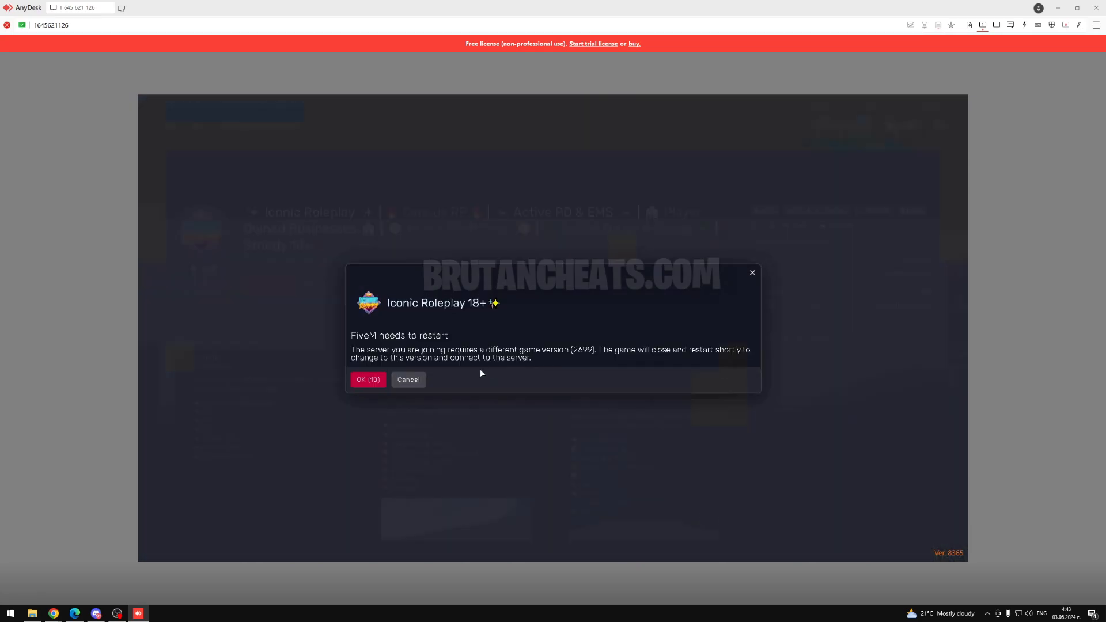
click(368, 379)
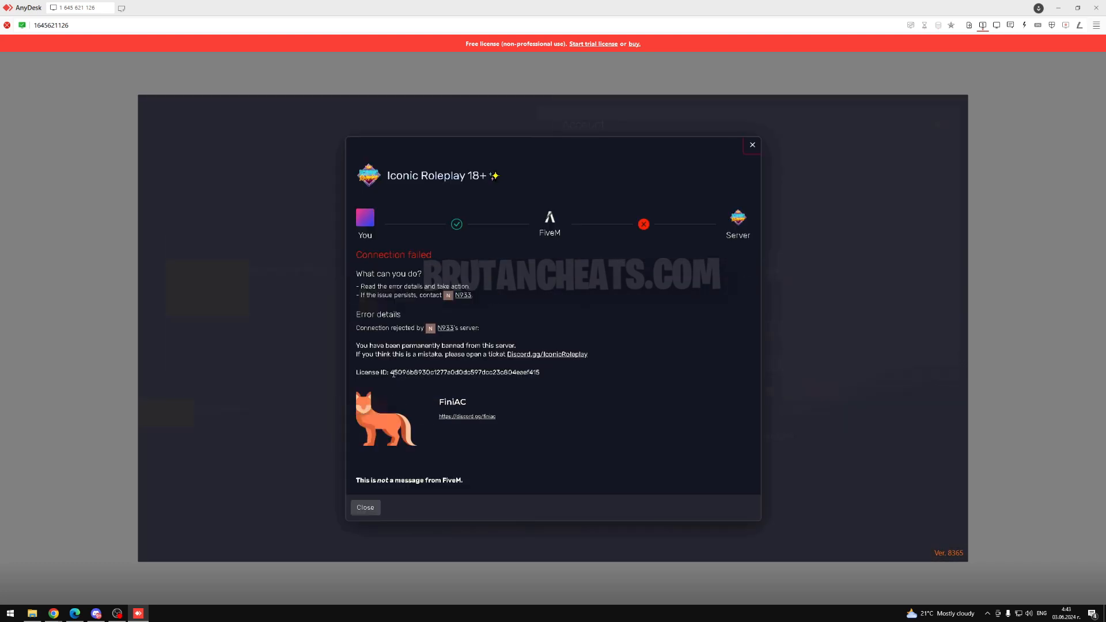
drag(392, 372, 517, 373)
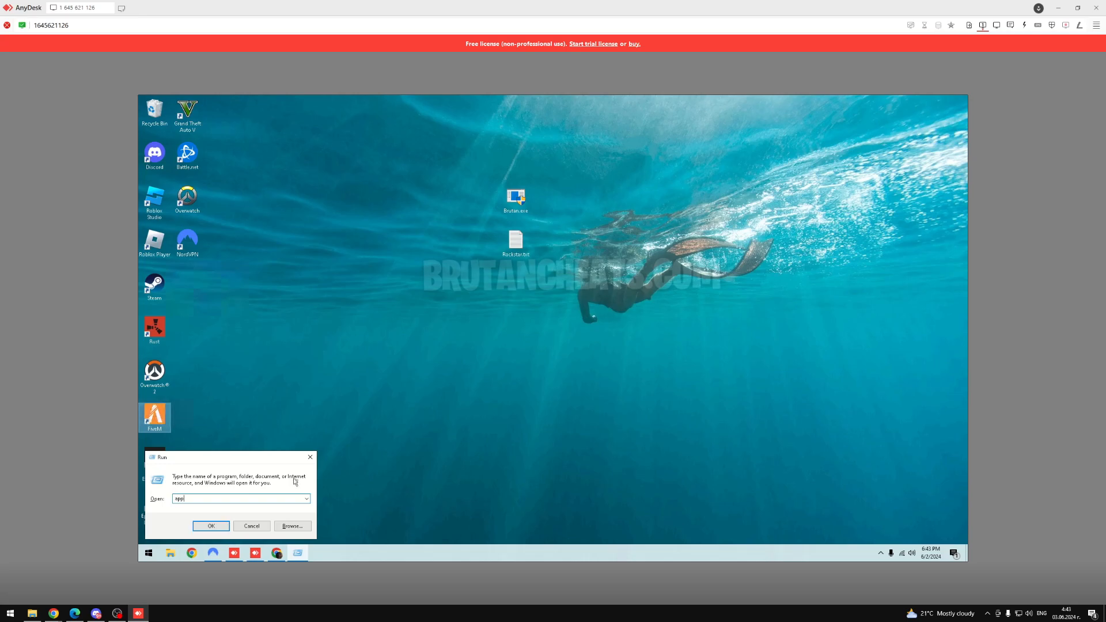
Step: Browse AppData Roaming then Local > FiveM > FiveM Application Data > data and select the cache folder
click(209, 525)
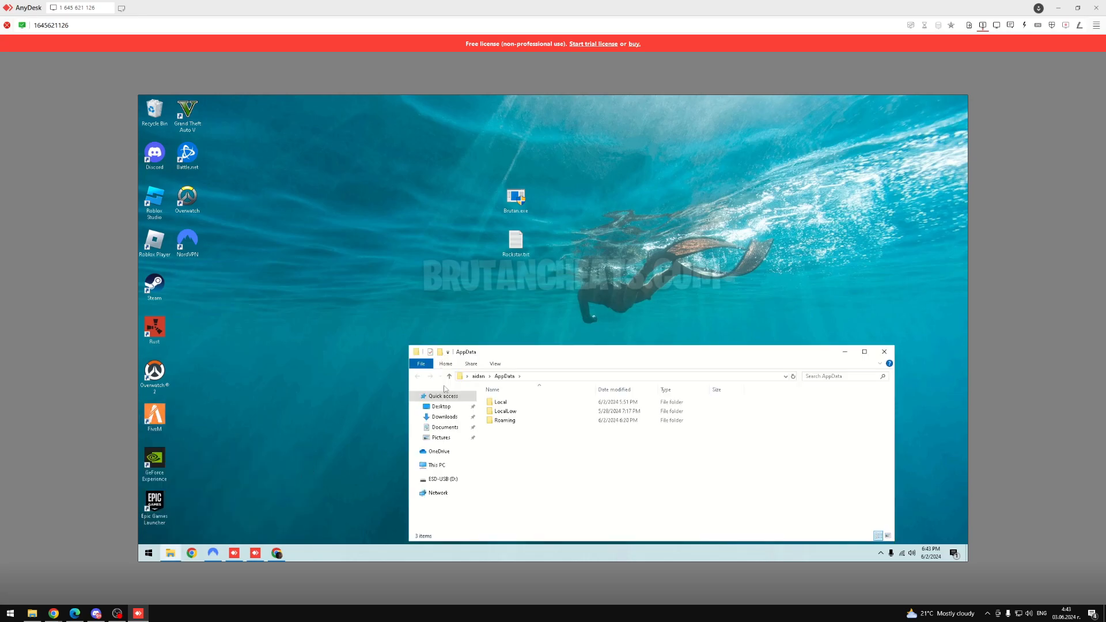
double_click(505, 419)
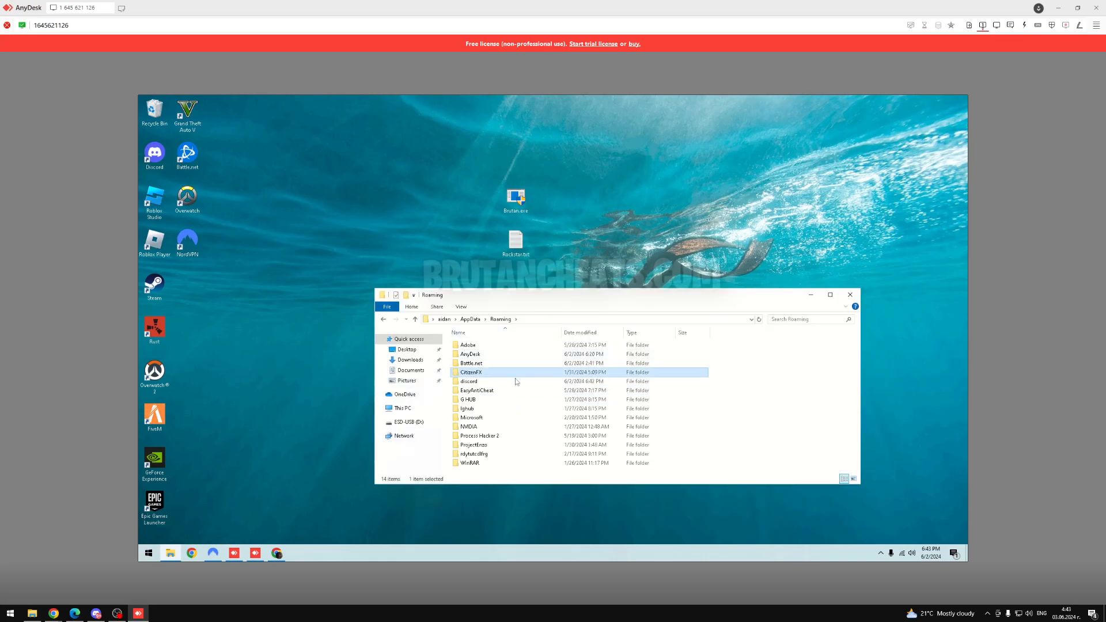
click(469, 319)
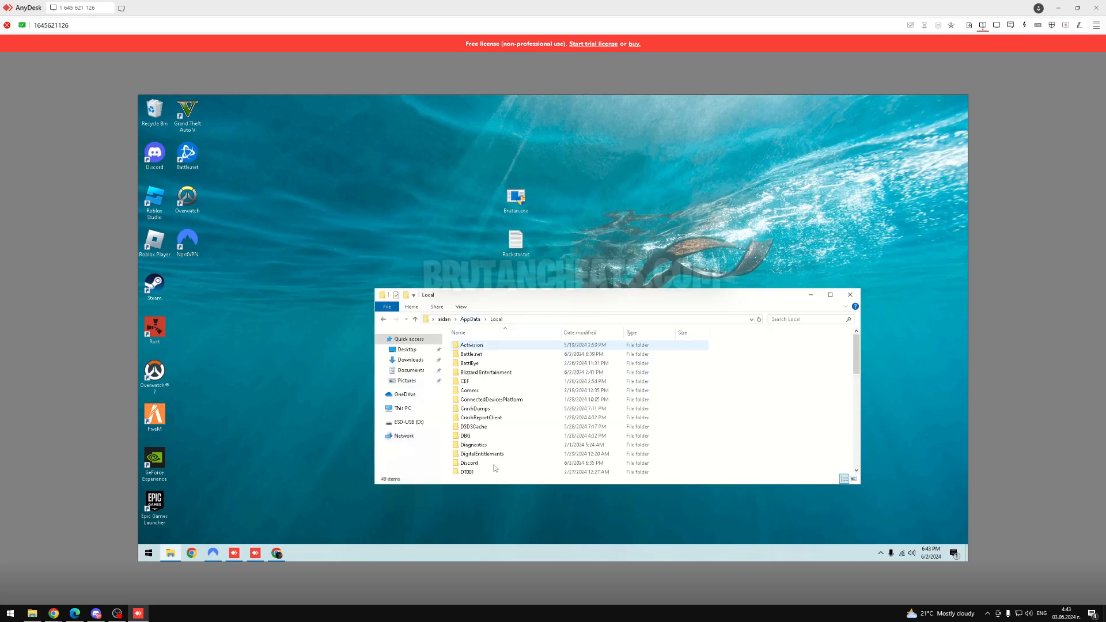
click(482, 454)
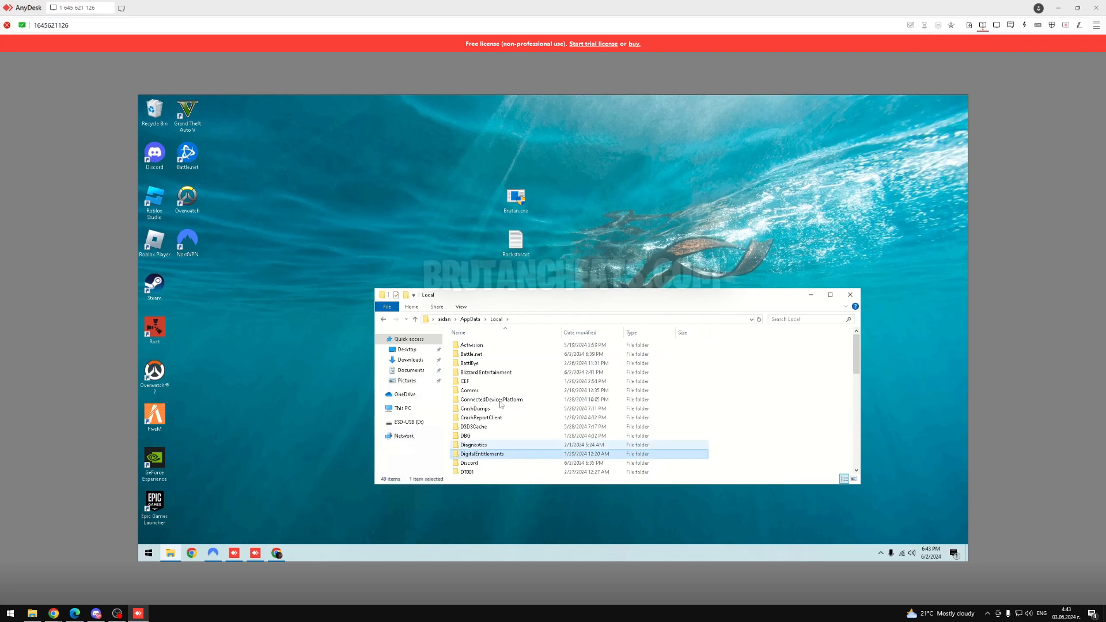
scroll(down, 3)
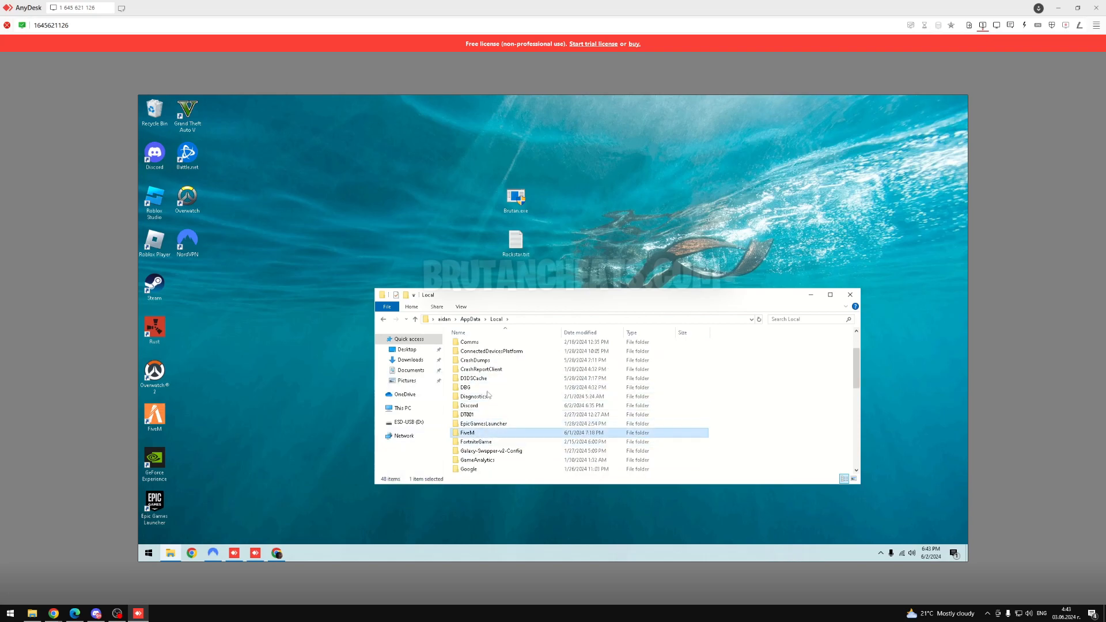
double_click(467, 432)
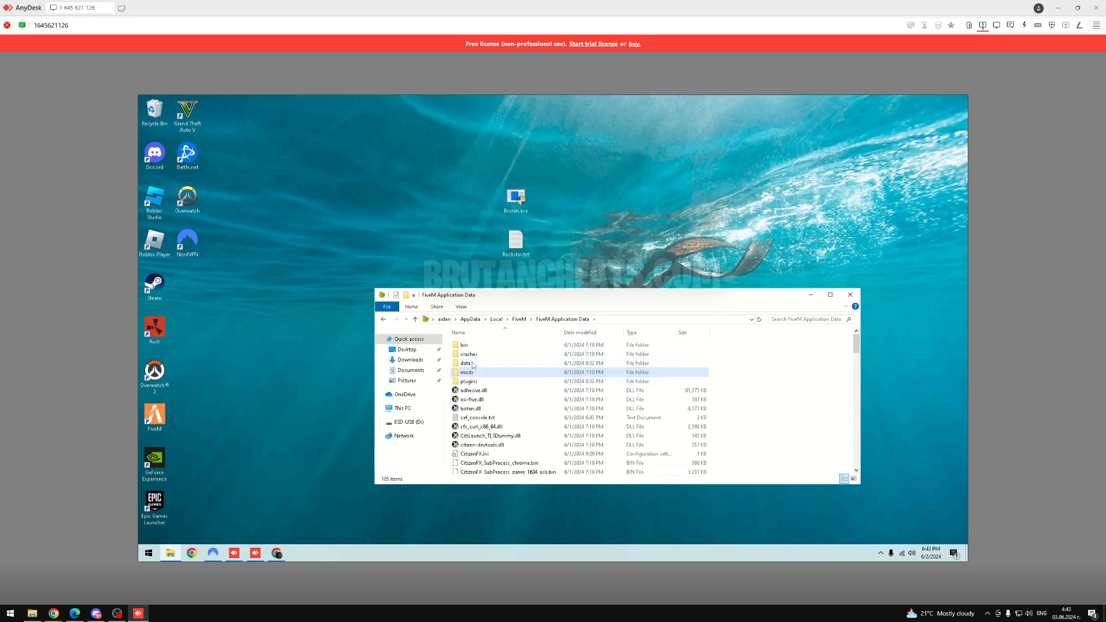
double_click(466, 363)
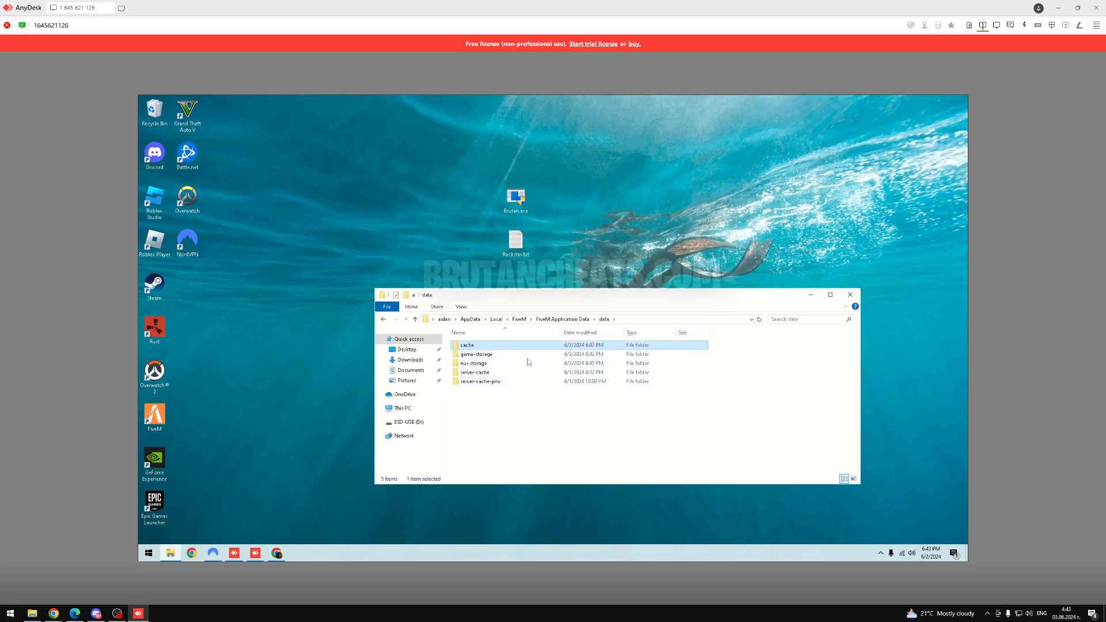
click(849, 294)
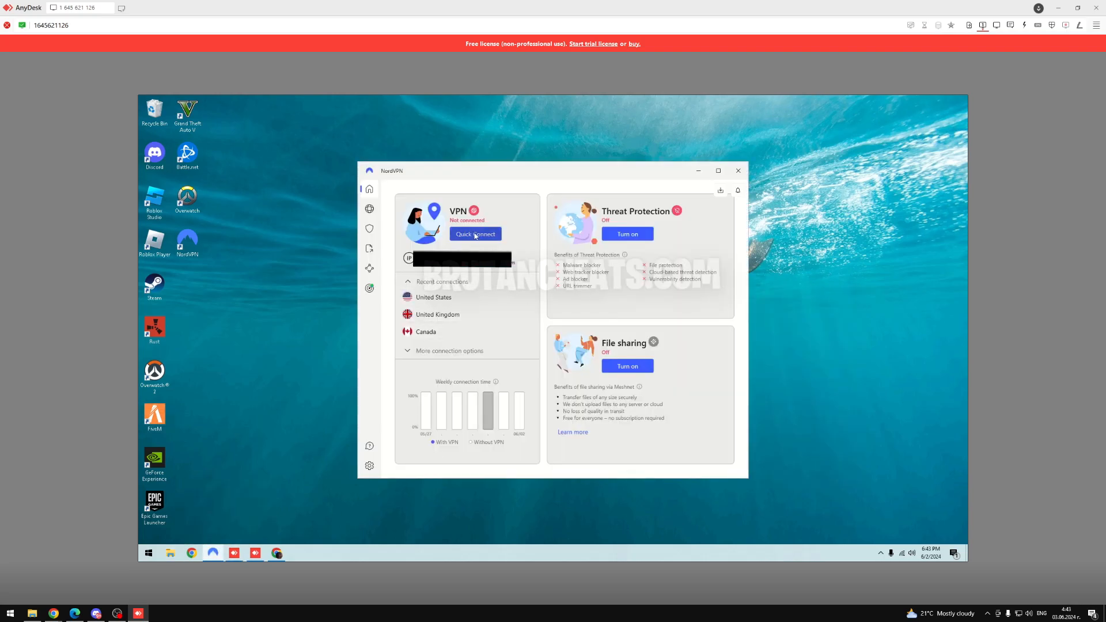
Step: Quick Connect NordVPN and close its window to return to the desktop
click(475, 234)
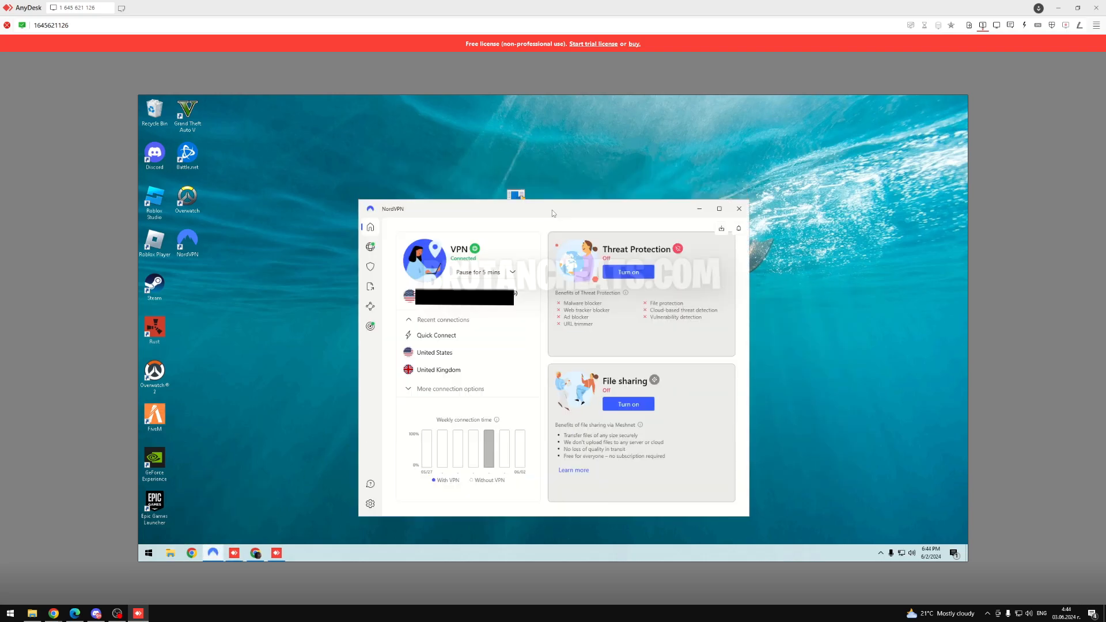
click(739, 208)
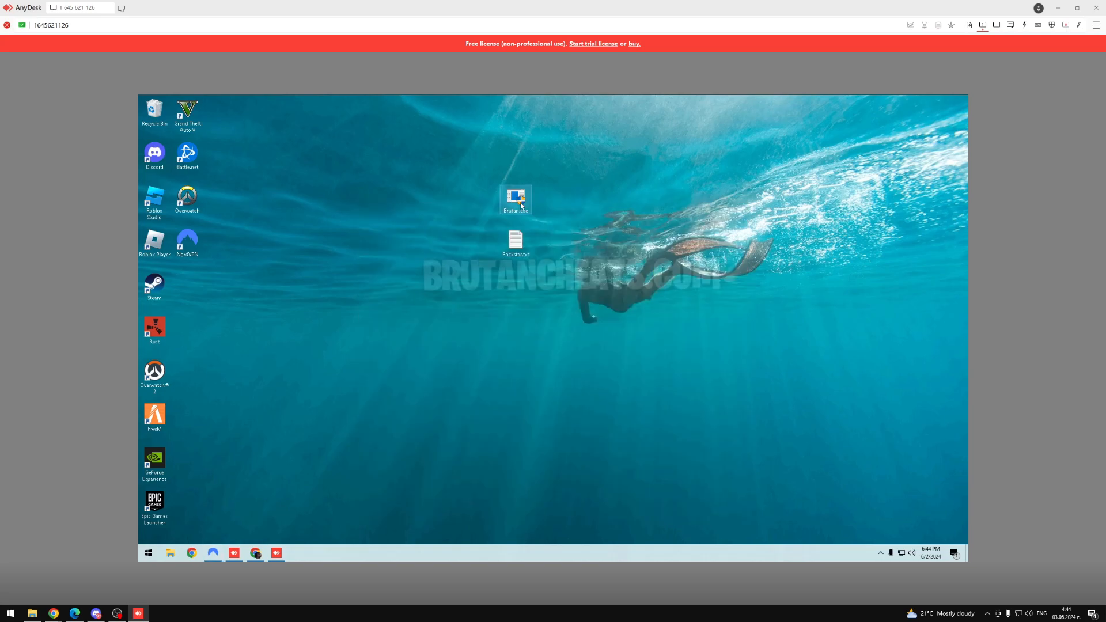
Step: Launch Brutan.exe with UAC approval and submit the product key
double_click(516, 197)
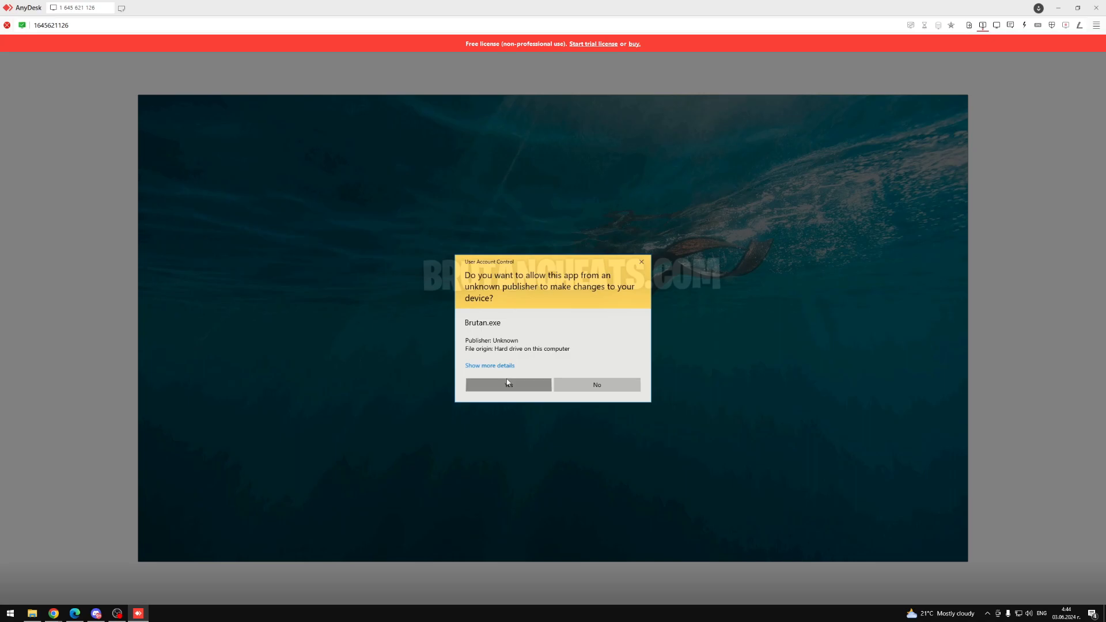
click(508, 385)
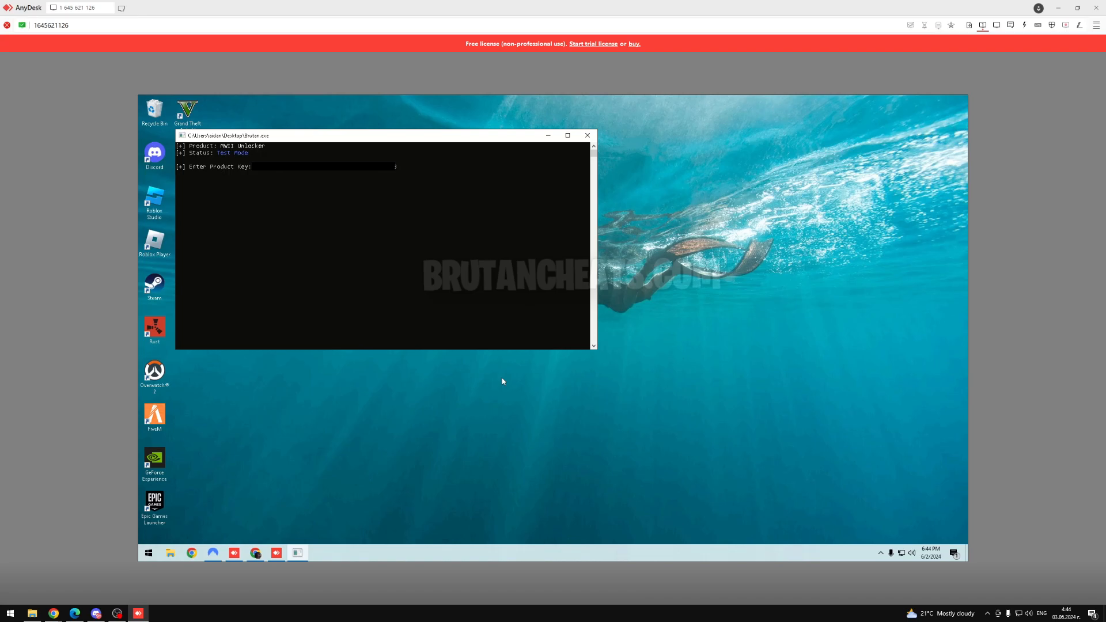
key(enter)
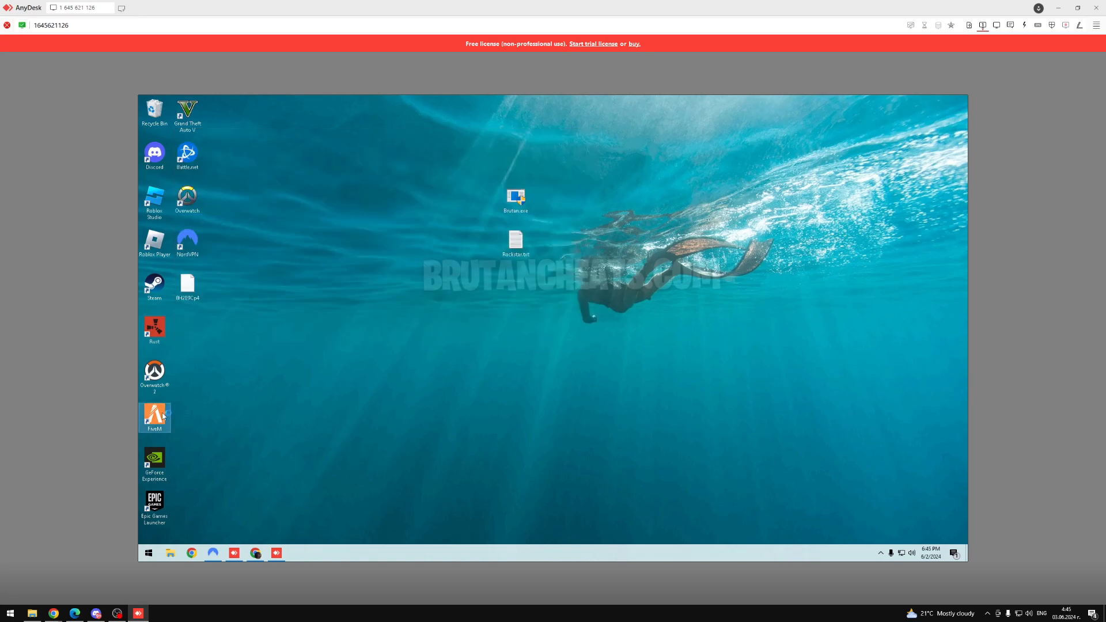
mouse_move(154, 417)
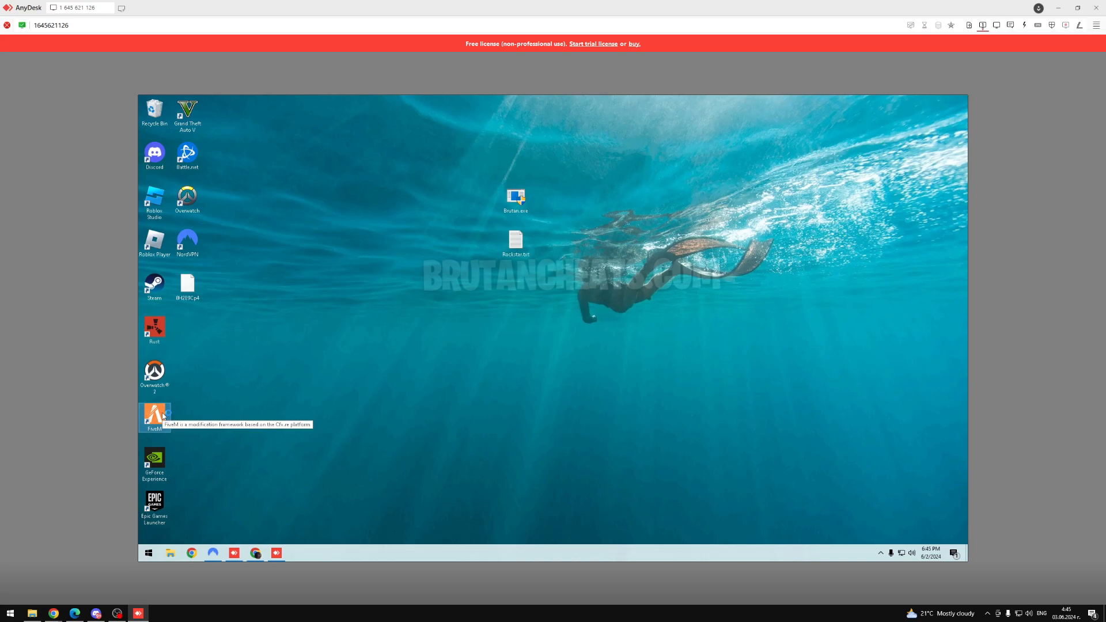
Step: Launch FiveM from the desktop shortcut and sign in to the Rockstar account
double_click(153, 415)
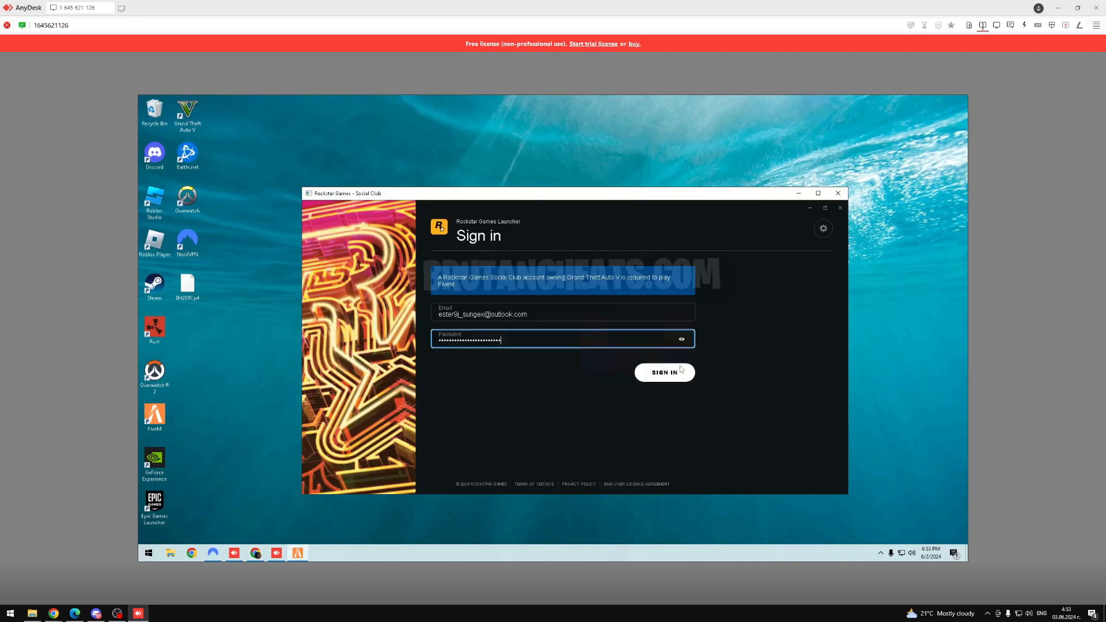
click(663, 372)
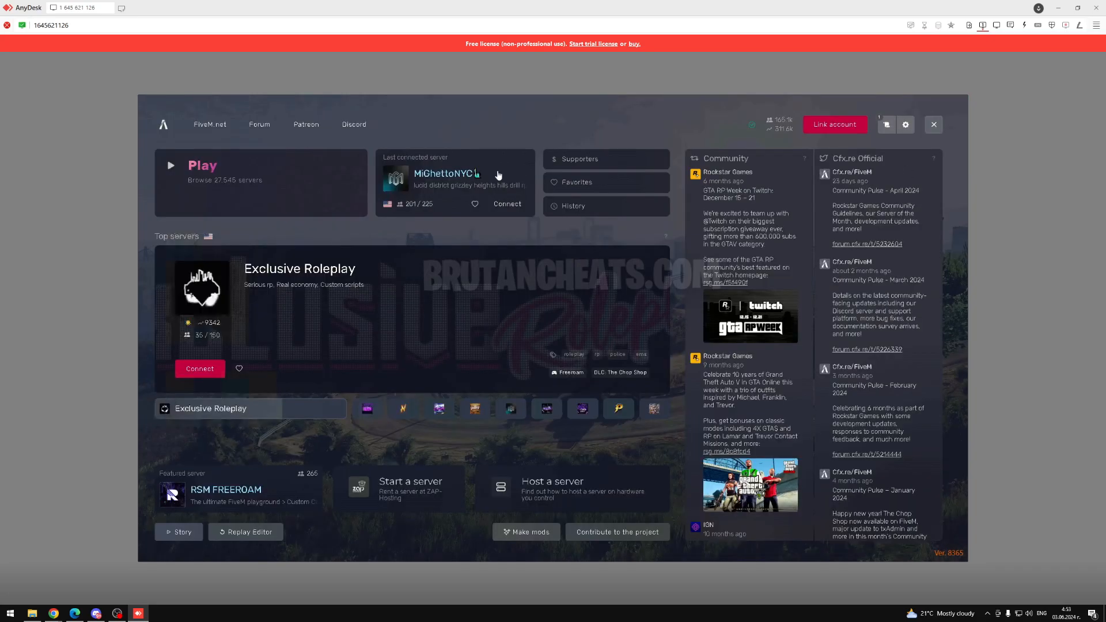
Step: Search 'icon', join Iconic Roleplay 18+ and accept the game-version restart
text(icon)
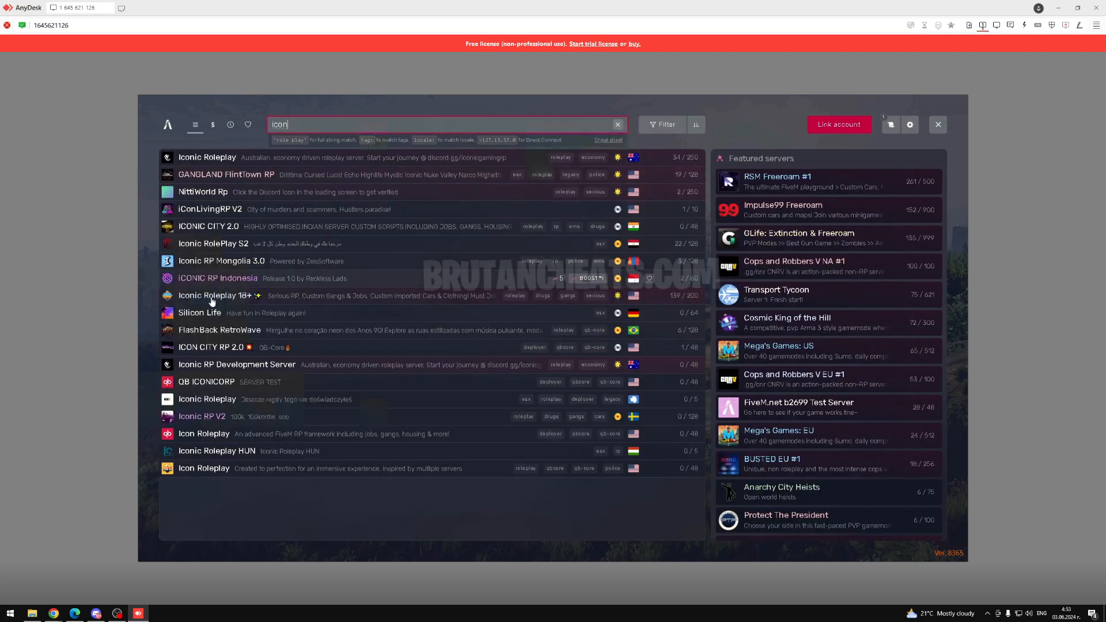
click(219, 295)
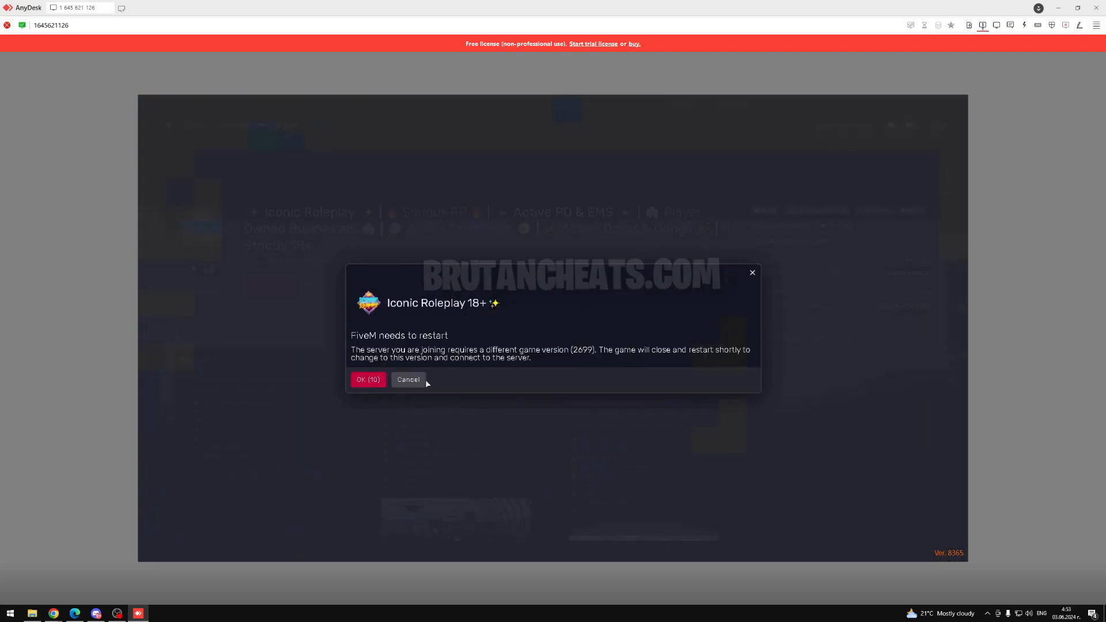
click(368, 379)
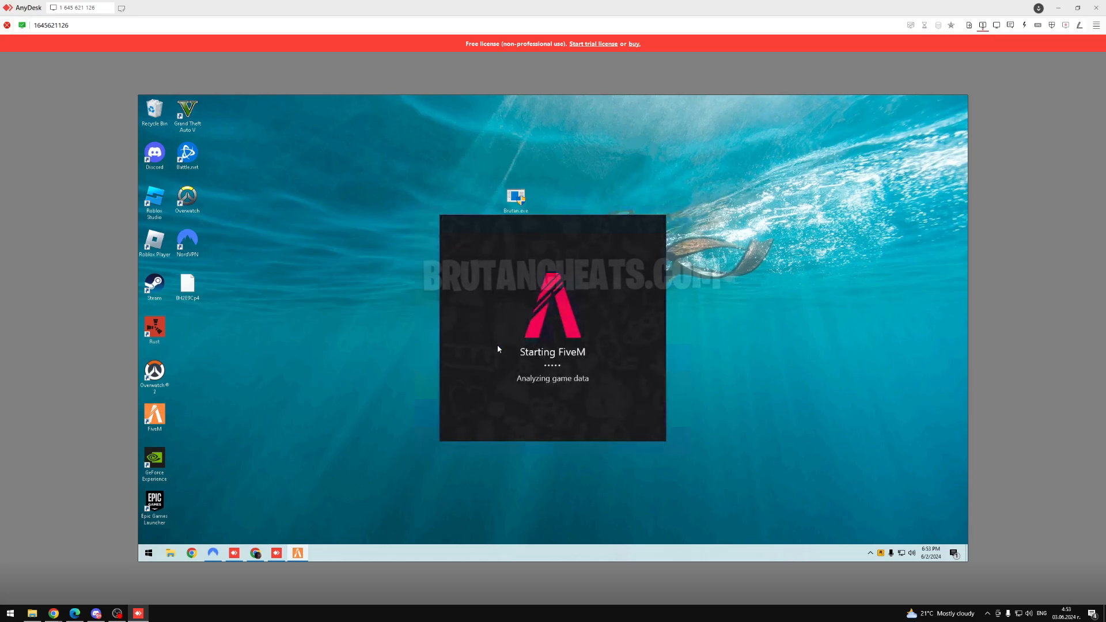